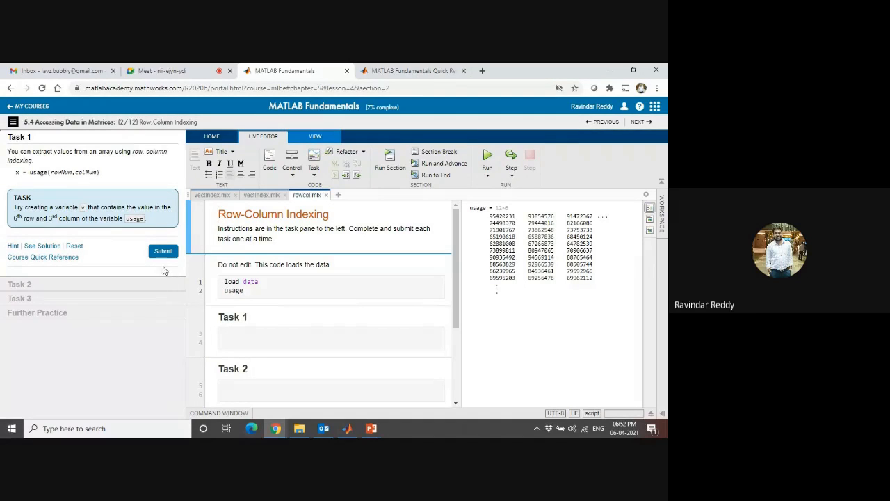
pyautogui.moveTo(118, 217)
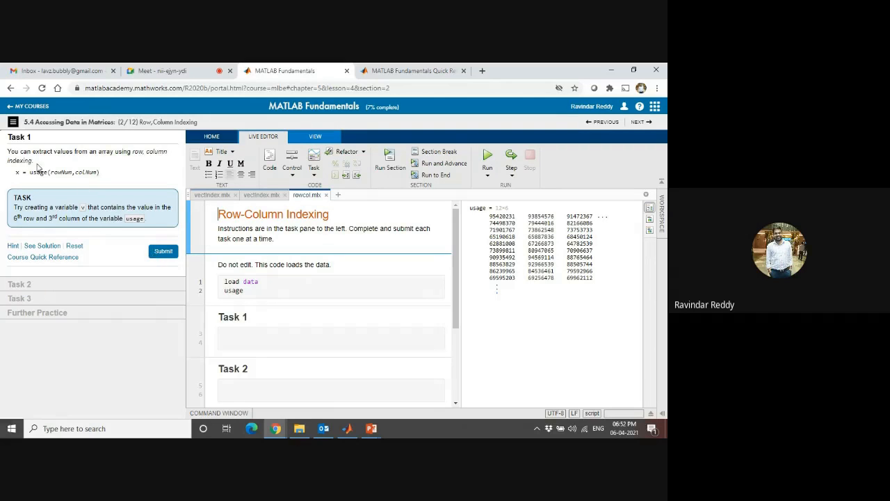
pyautogui.moveTo(32, 182)
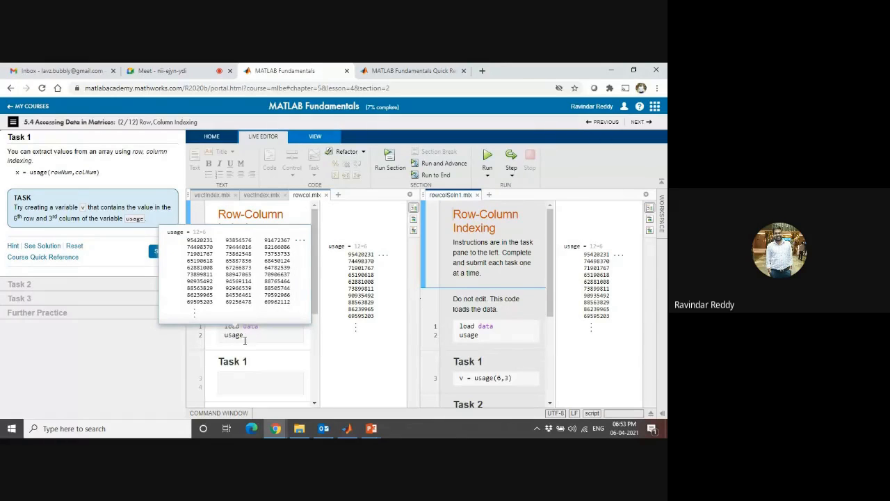
# Enter v = usage(6,3) for Task 1 and submit it, returning 70986637.
pyautogui.click(258, 379)
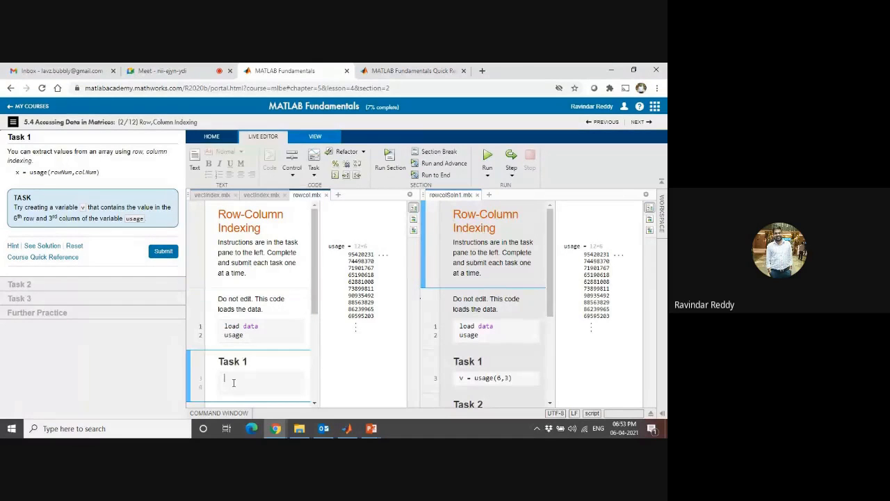
pyautogui.write('v')
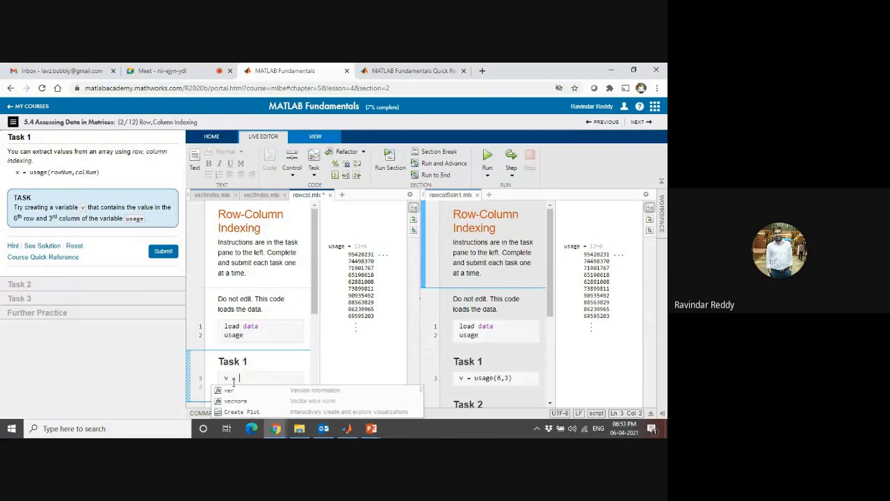
pyautogui.write('usa')
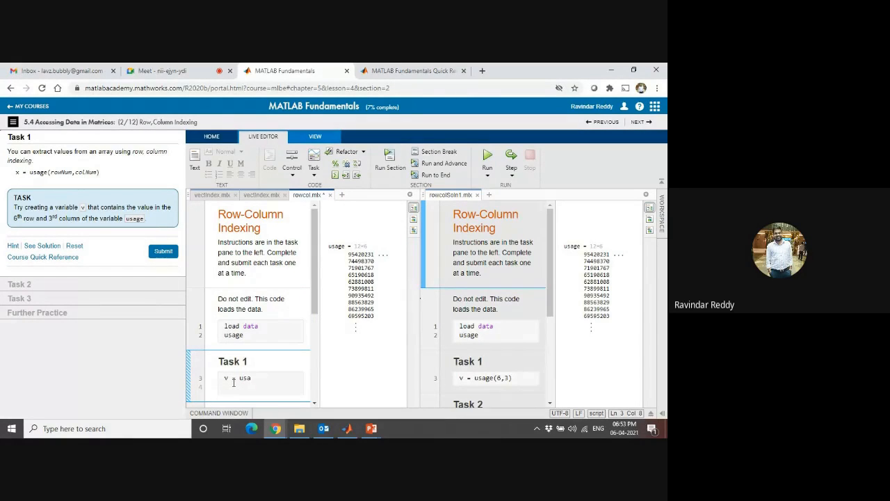
pyautogui.write('ge')
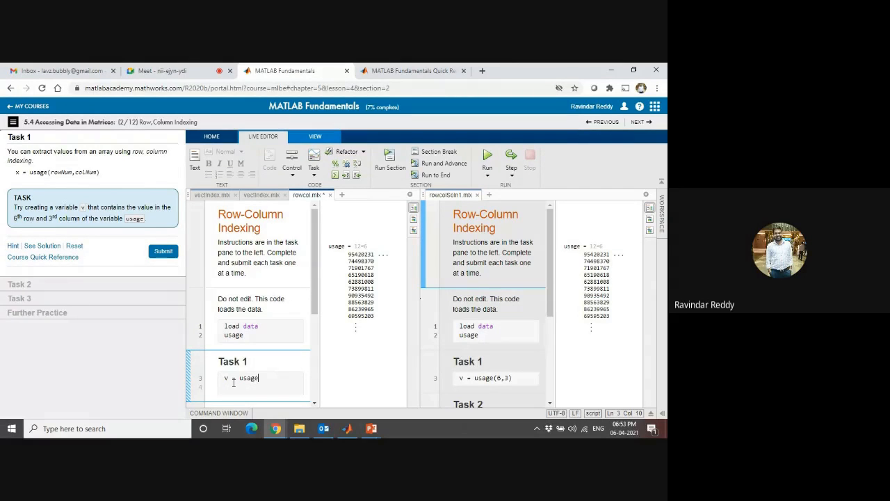
pyautogui.write('()')
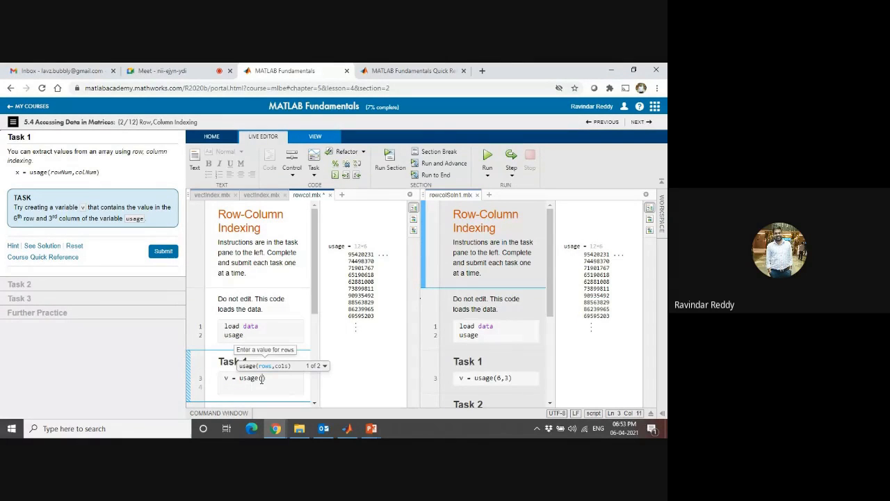
pyautogui.write('6,3')
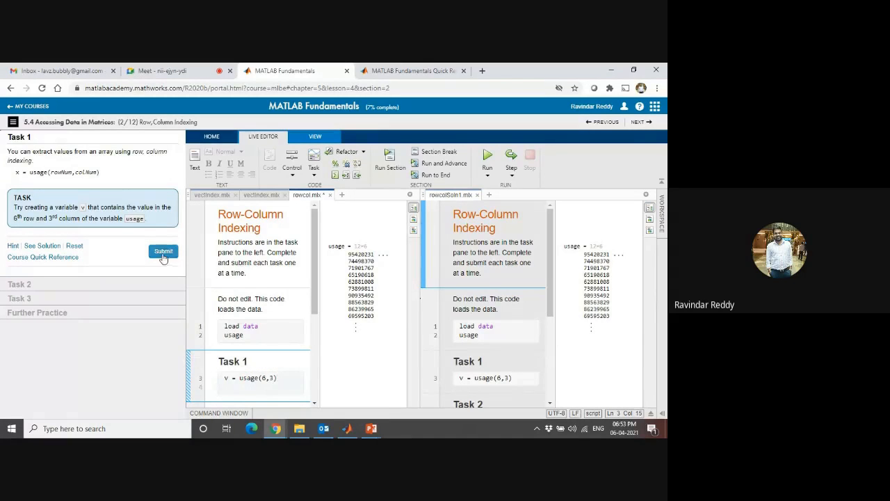
pyautogui.click(164, 251)
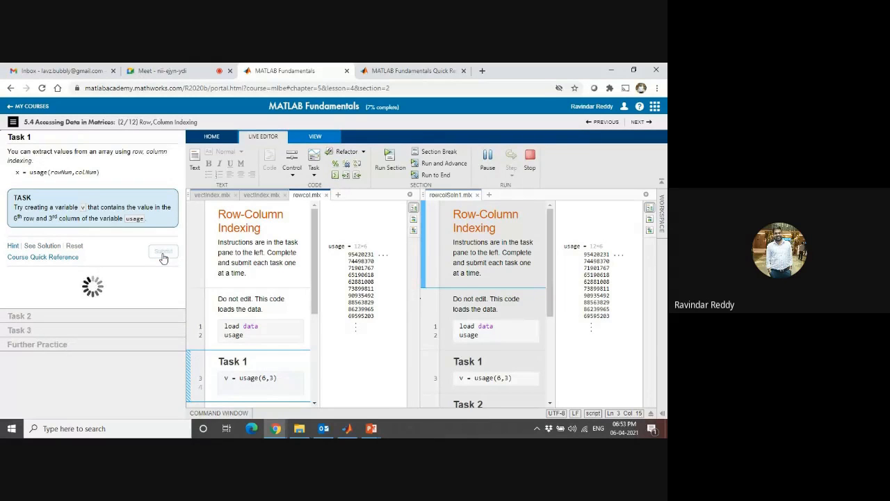
pyautogui.click(163, 256)
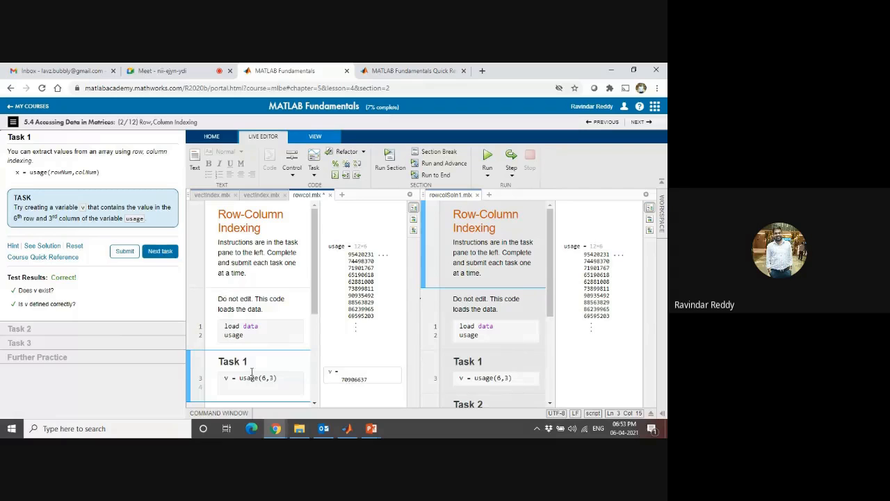
pyautogui.scroll(-3)
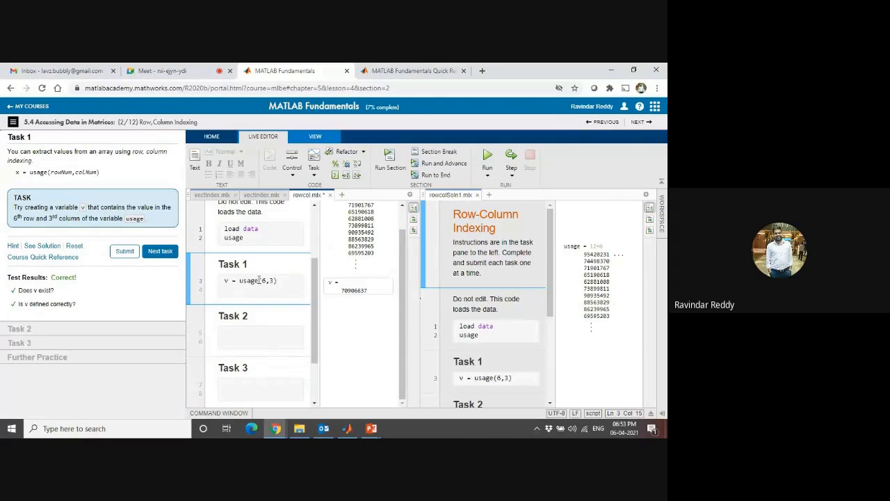
# Advance to Task 2, which asks for usage's last-row, third-column value via end.
pyautogui.click(160, 251)
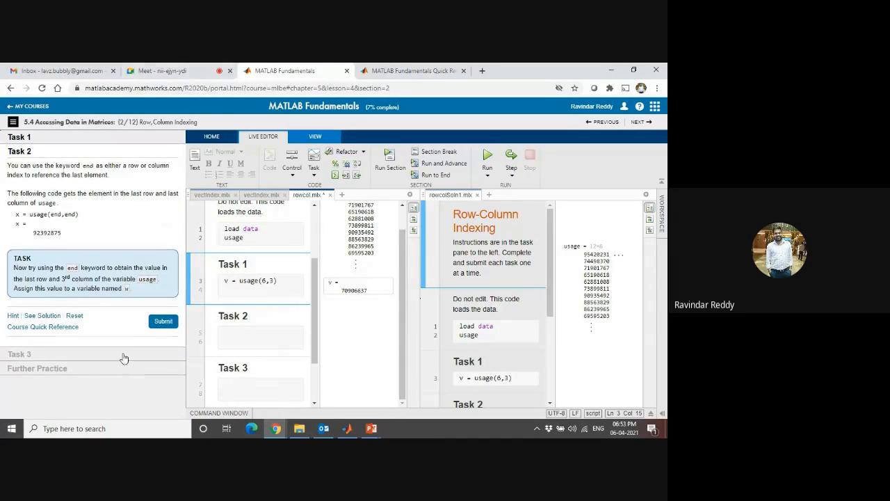
pyautogui.moveTo(28, 285)
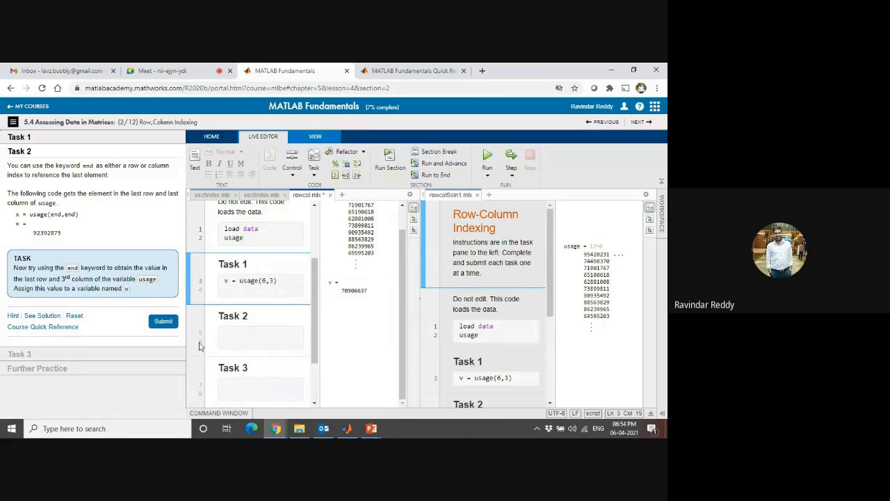
pyautogui.moveTo(244, 346)
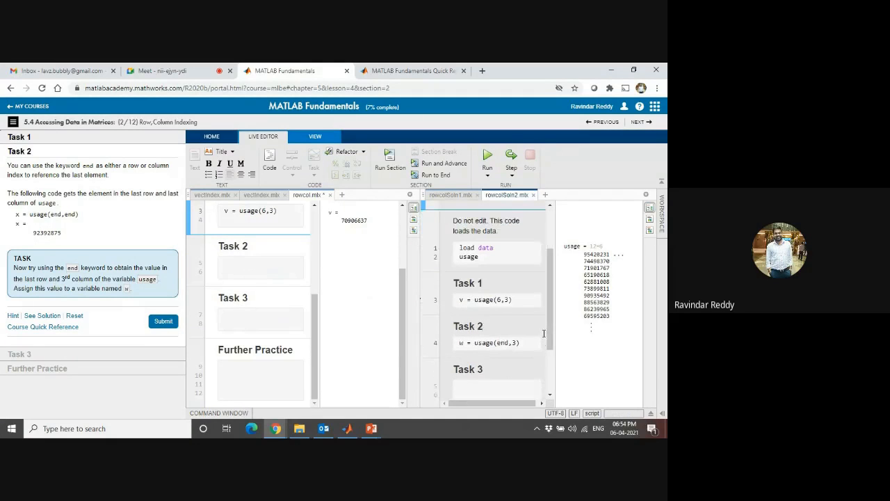
# Enter w = usage(end,3) for Task 2 and submit it, returning 87519433.
pyautogui.click(260, 263)
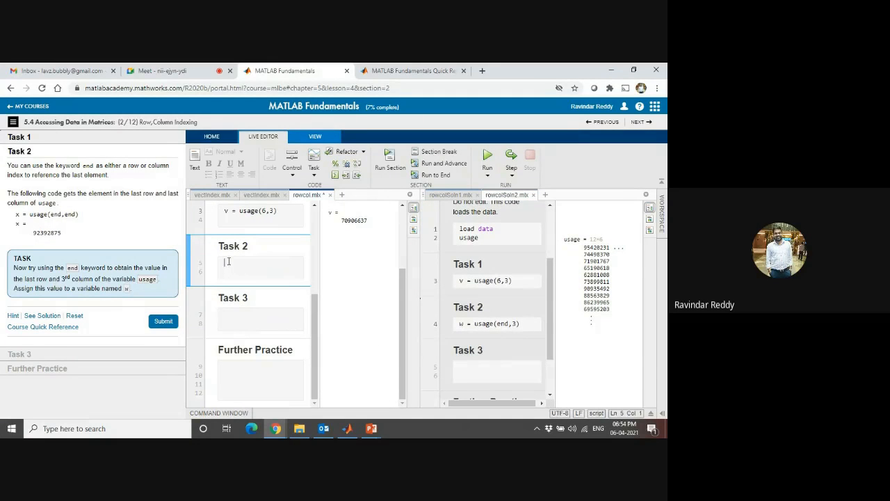
pyautogui.write('w =')
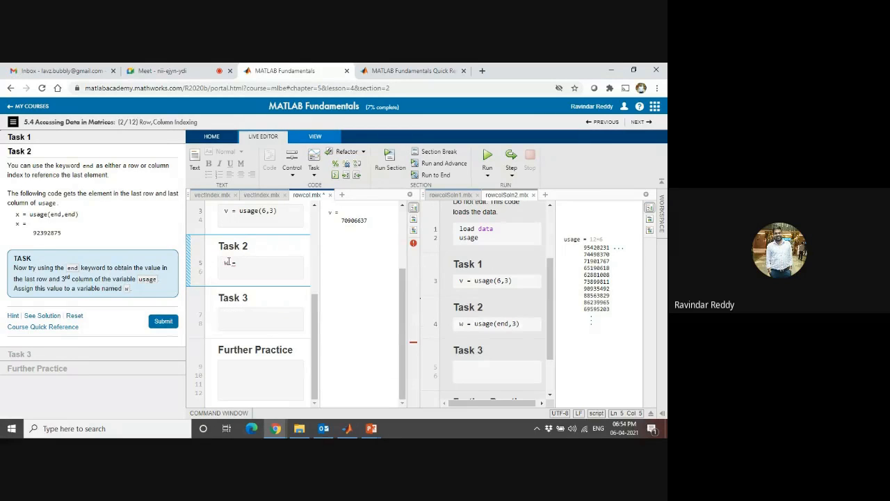
pyautogui.write('usage')
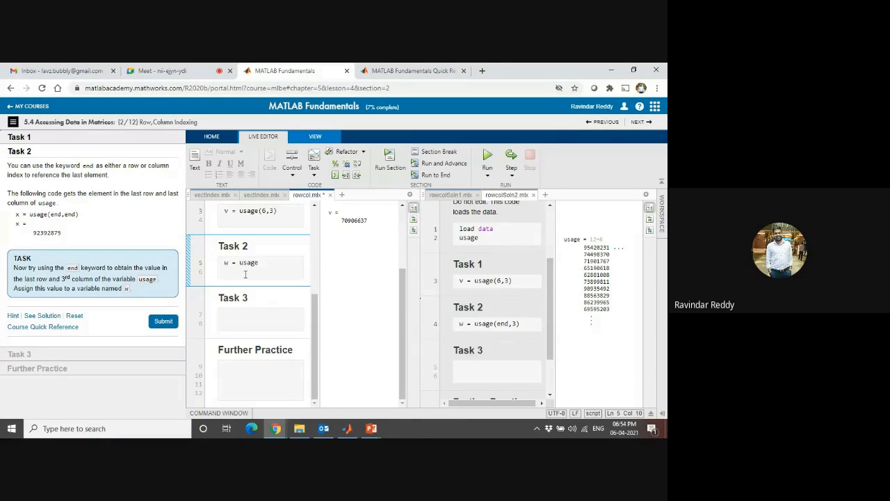
pyautogui.write('()')
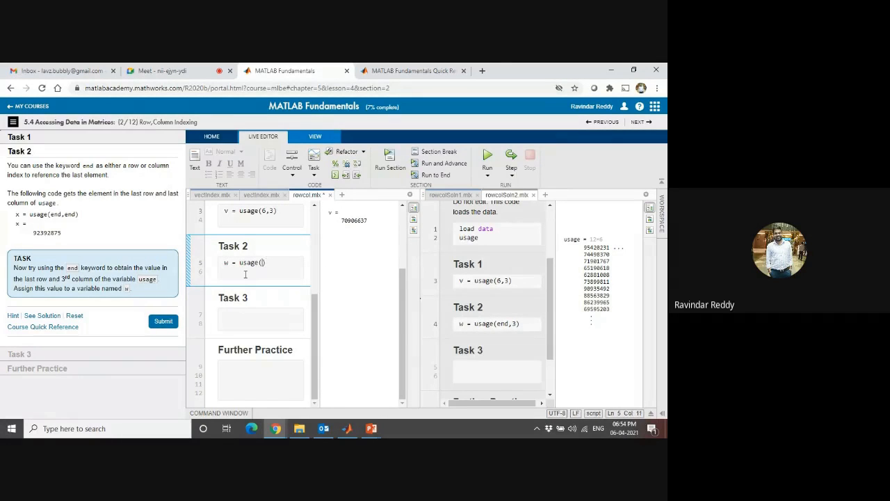
pyautogui.write('end')
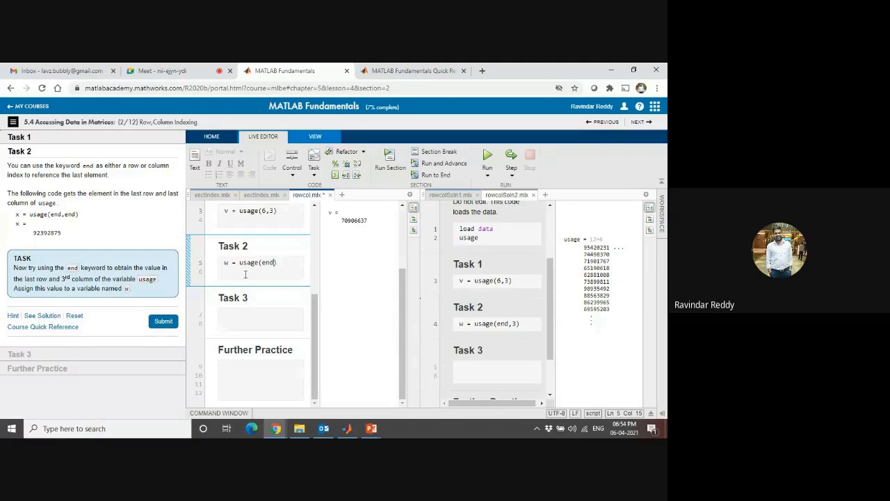
pyautogui.click(163, 321)
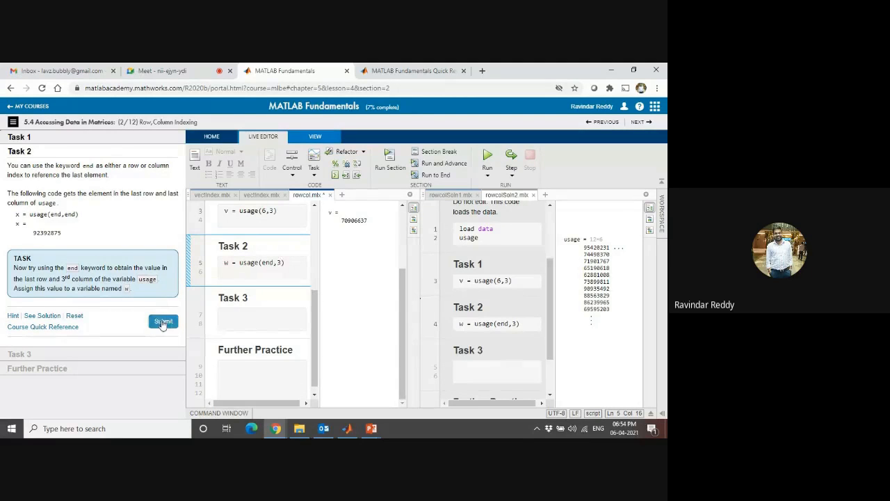
pyautogui.click(164, 321)
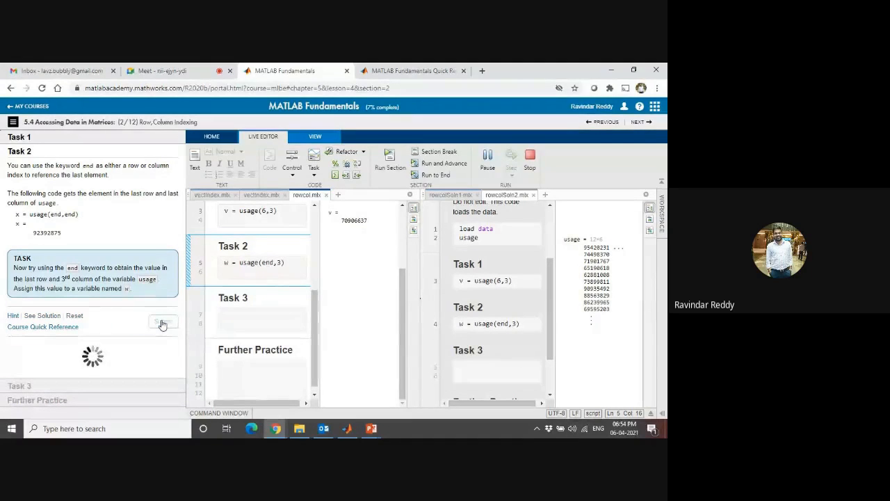
pyautogui.click(163, 323)
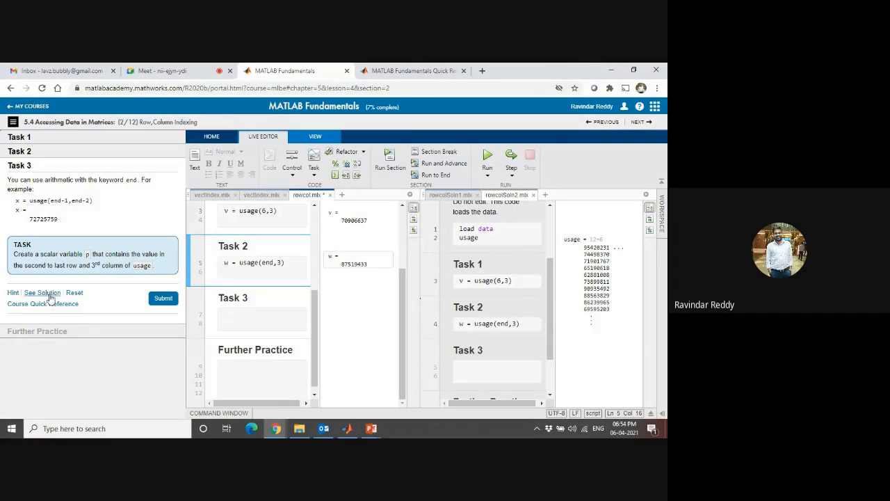
# Submit p = usage(end-1,3) for Task 3, returning 70061583, and advance to the quiz.
pyautogui.click(261, 314)
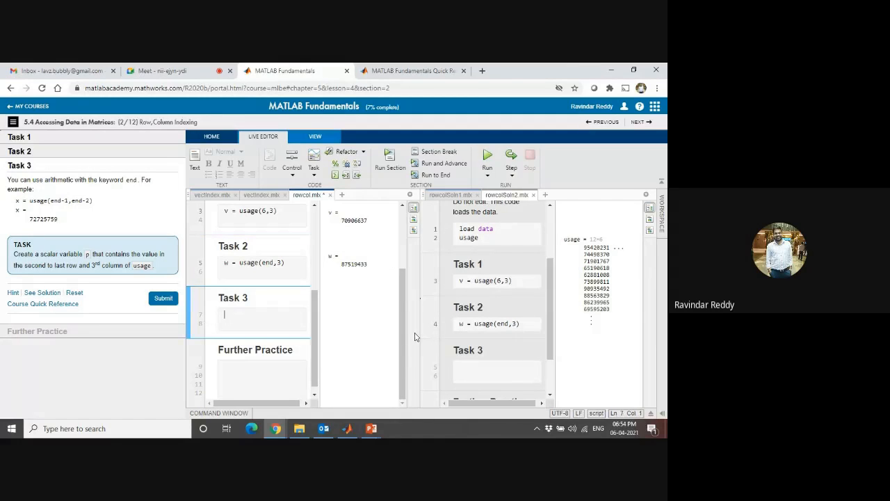
pyautogui.click(563, 194)
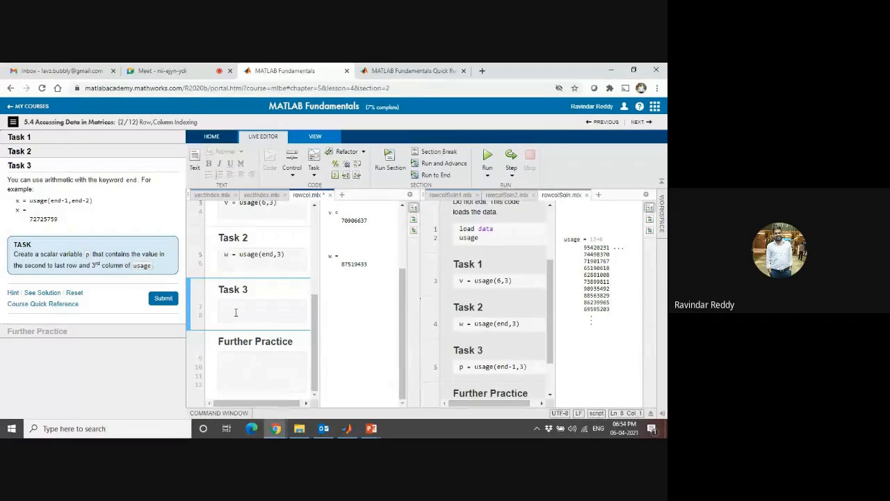
pyautogui.write('p')
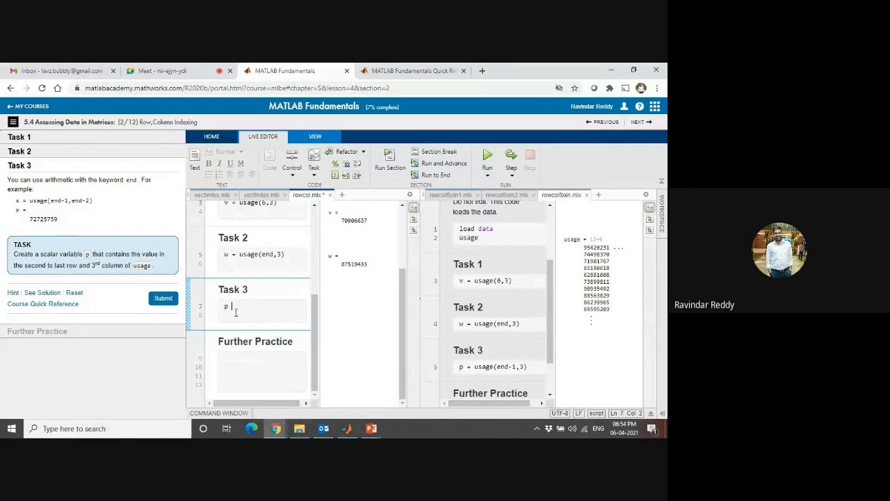
pyautogui.write('= us')
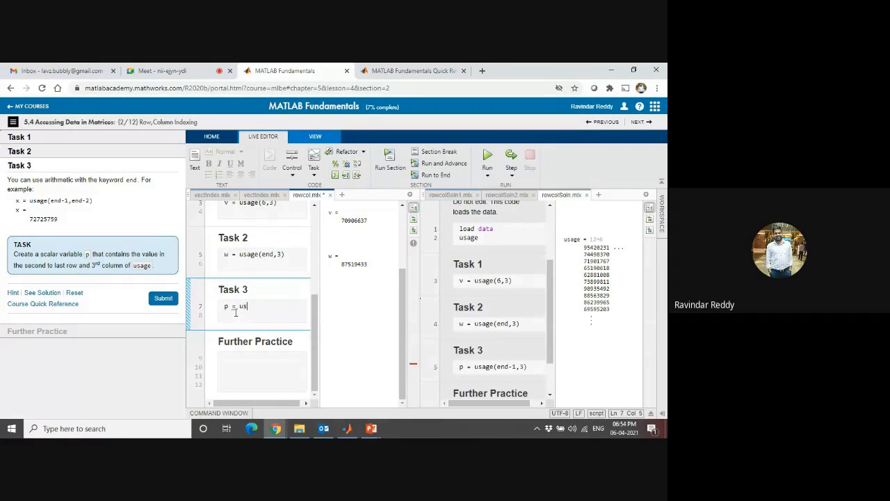
pyautogui.write('age')
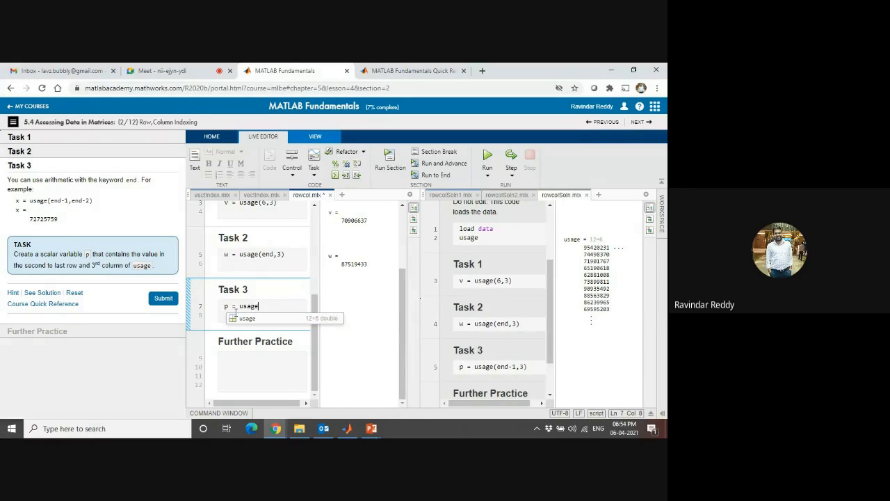
pyautogui.write('()')
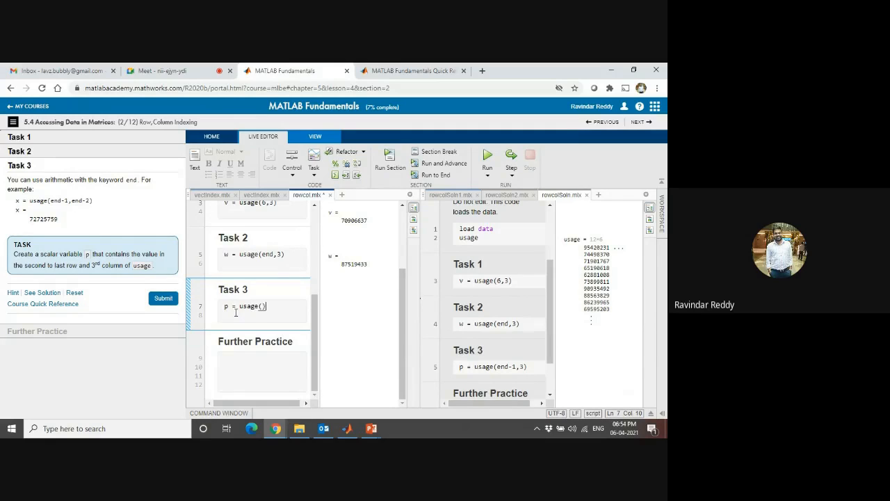
pyautogui.write('end-1,3')
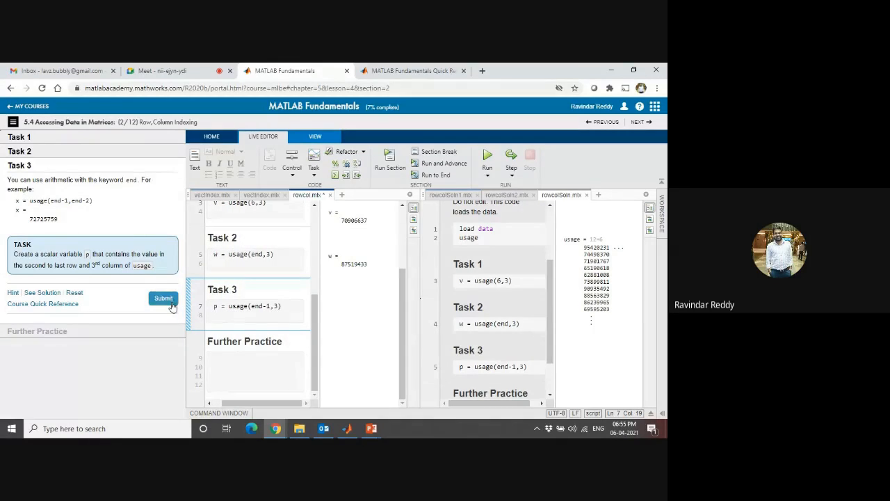
pyautogui.click(163, 297)
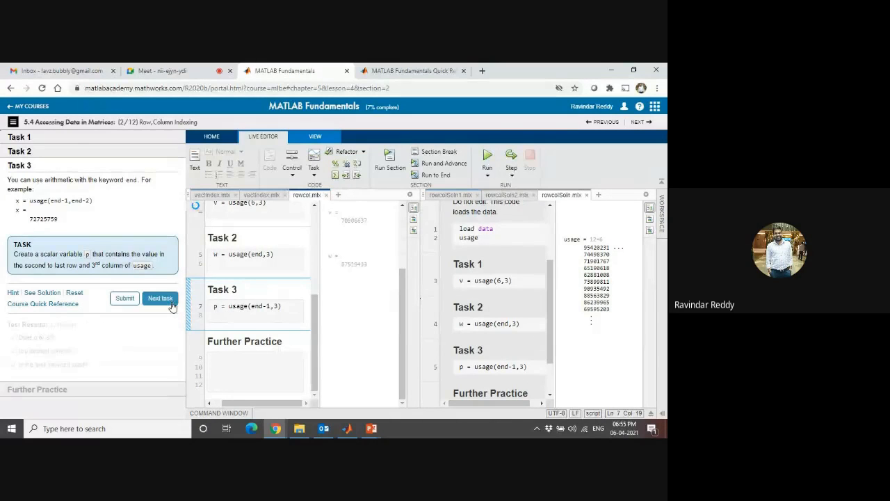
pyautogui.click(160, 297)
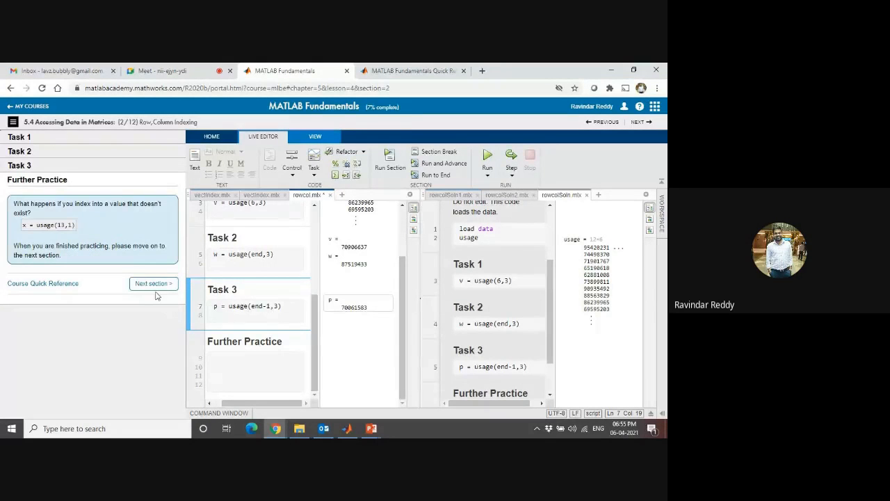
pyautogui.click(153, 283)
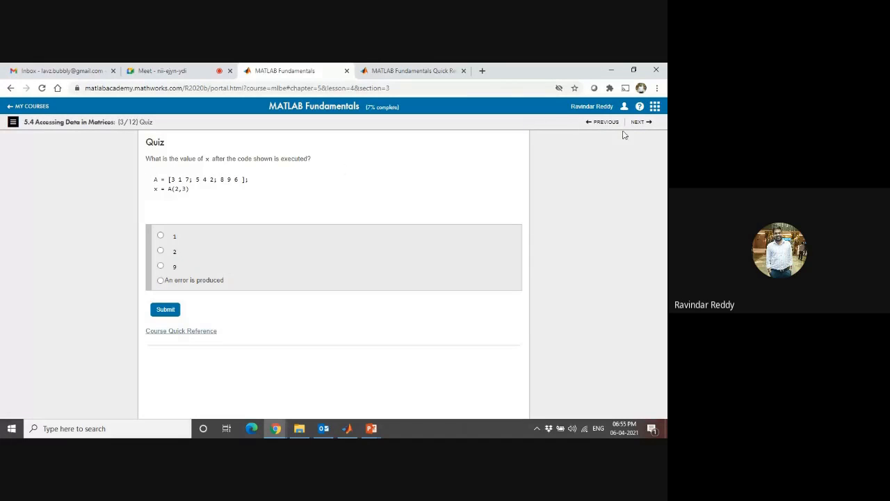
pyautogui.moveTo(187, 171)
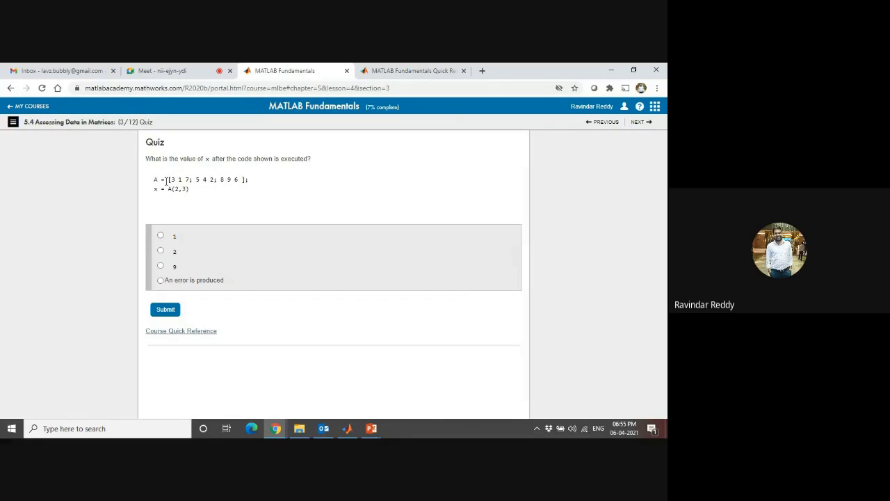
# Highlight the quiz line x = A(2,3), then switch to the Google Meet tab.
pyautogui.moveTo(154, 179); pyautogui.dragTo(248, 180)
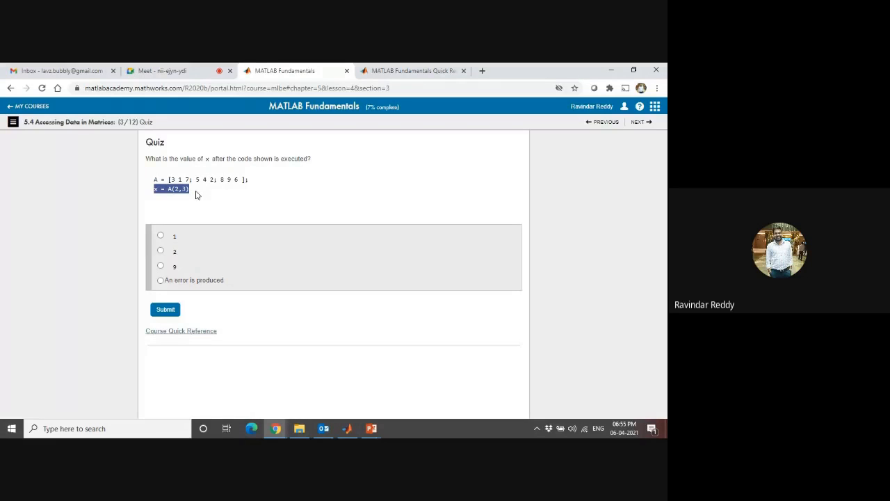
pyautogui.click(165, 70)
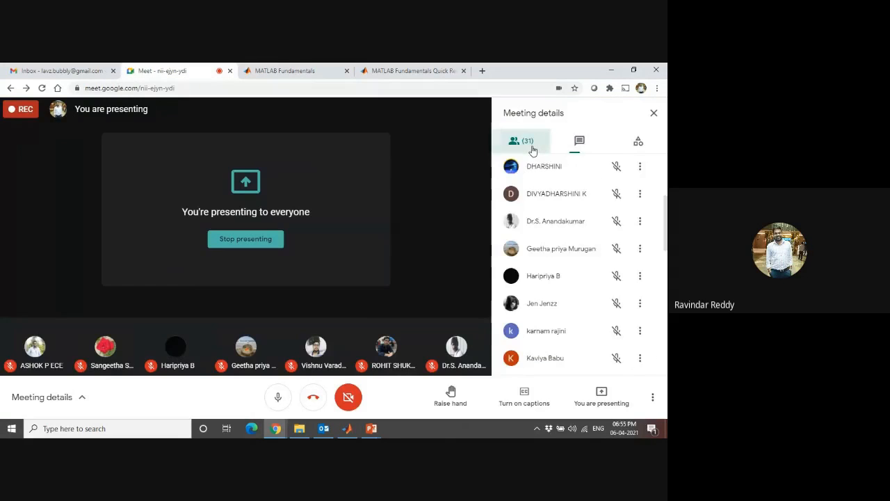
# Look over the Meet chat and People list, then return to the A(2,3) quiz.
pyautogui.click(579, 141)
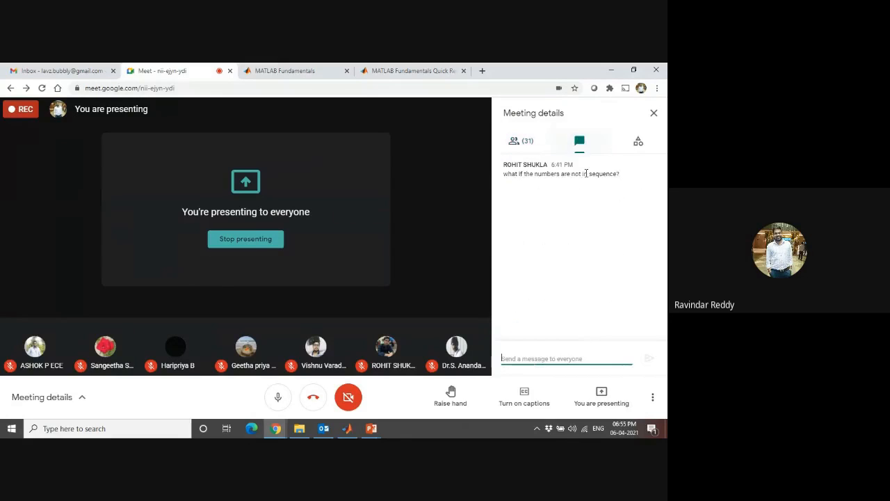
pyautogui.click(520, 141)
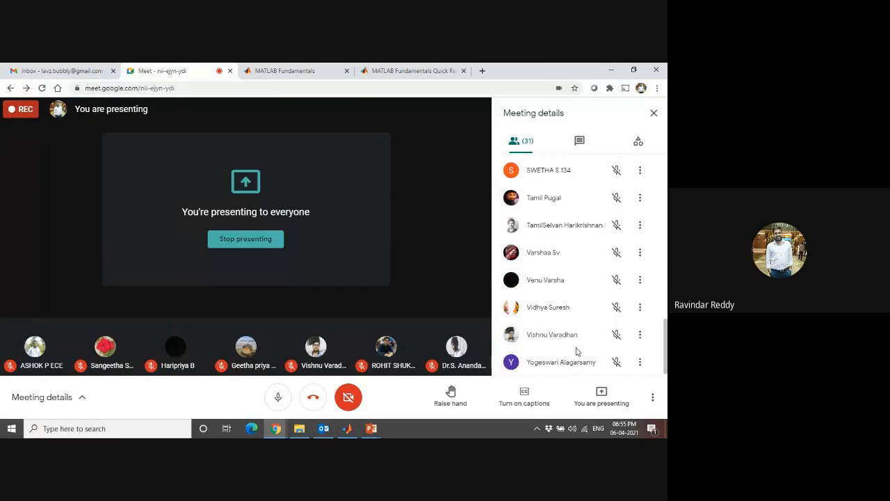
pyautogui.click(292, 70)
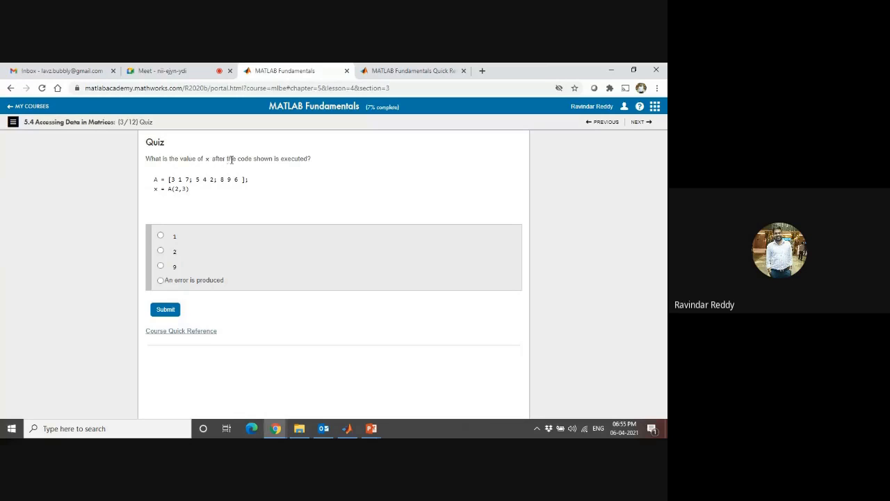
pyautogui.moveTo(301, 183)
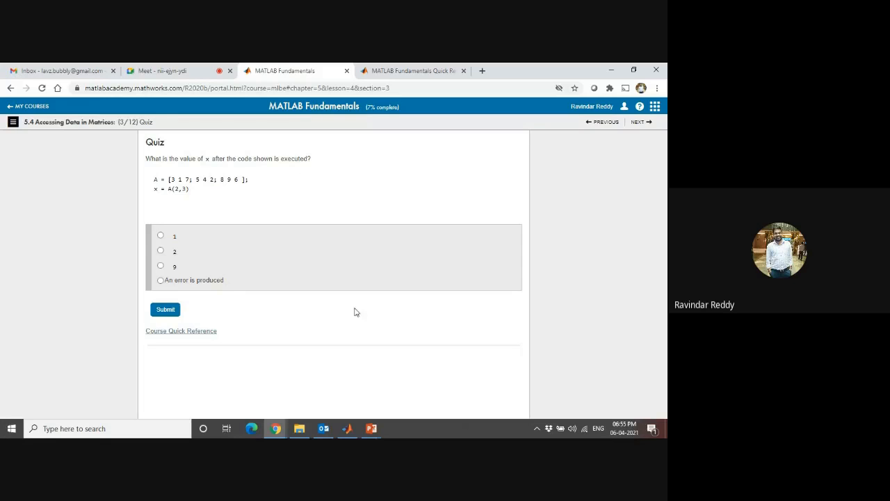
pyautogui.moveTo(164, 71)
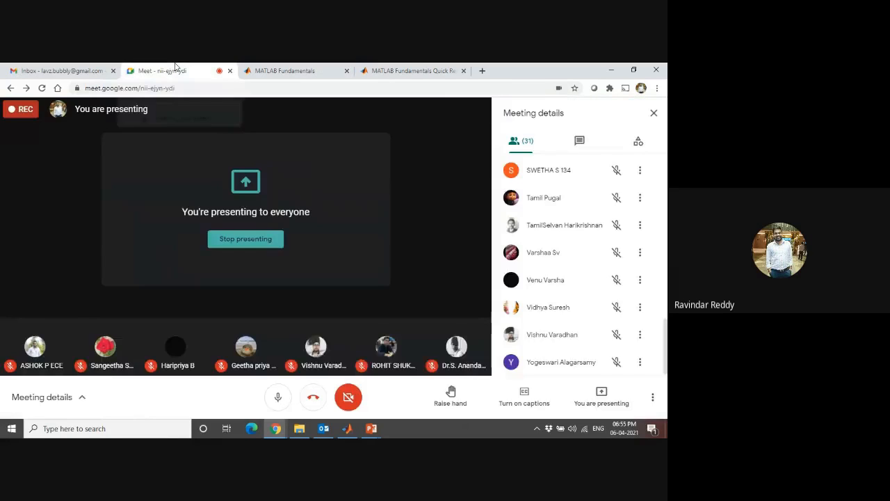
# Check the Meet chat for participants' answers of 2, then return to the quiz.
pyautogui.click(579, 141)
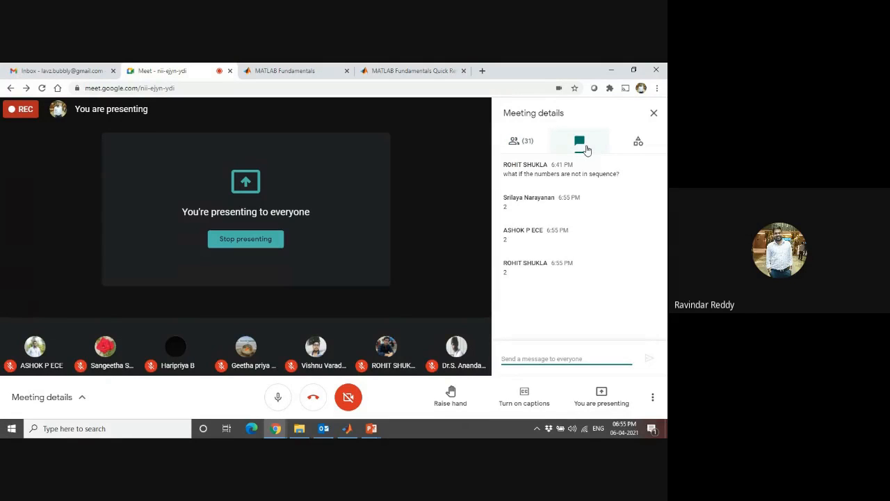
pyautogui.moveTo(400, 70)
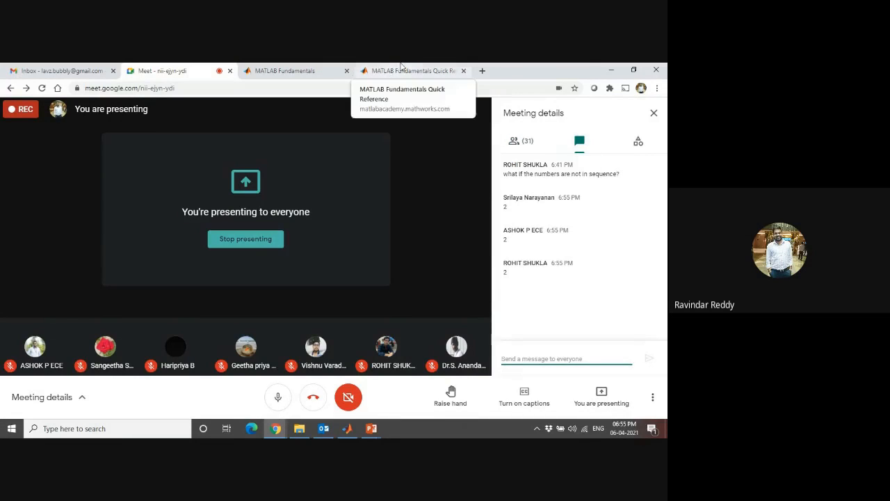
pyautogui.click(292, 70)
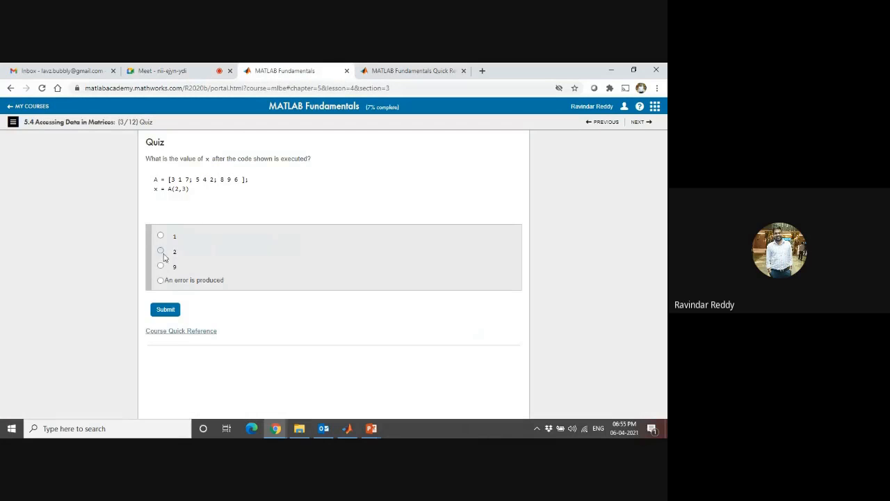
# Pick 2 as the answer to x = A(2,3) and submit it, which is marked correct.
pyautogui.click(164, 309)
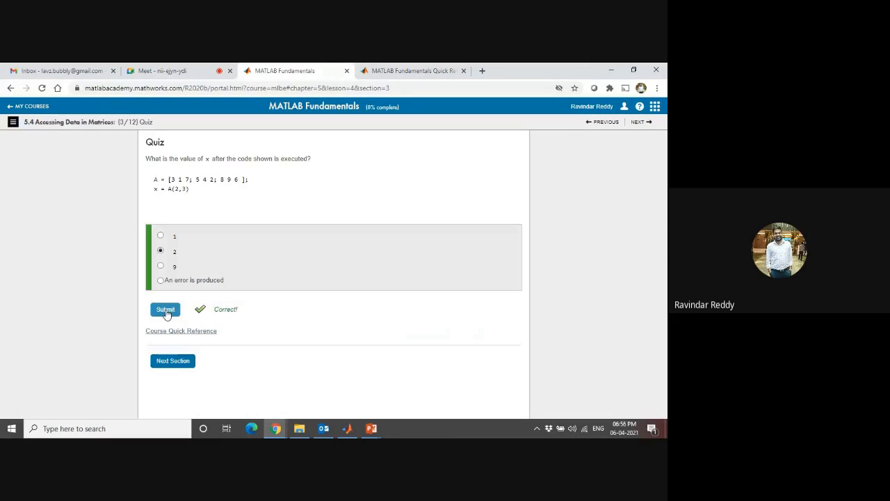
pyautogui.click(167, 71)
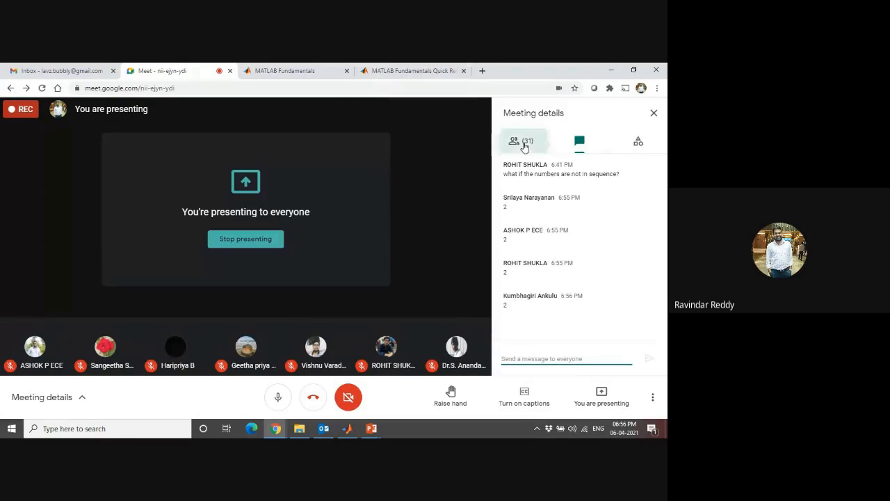
# View the Meet participant list, then open the MATLAB Fundamentals Course Quick Reference.
pyautogui.click(514, 140)
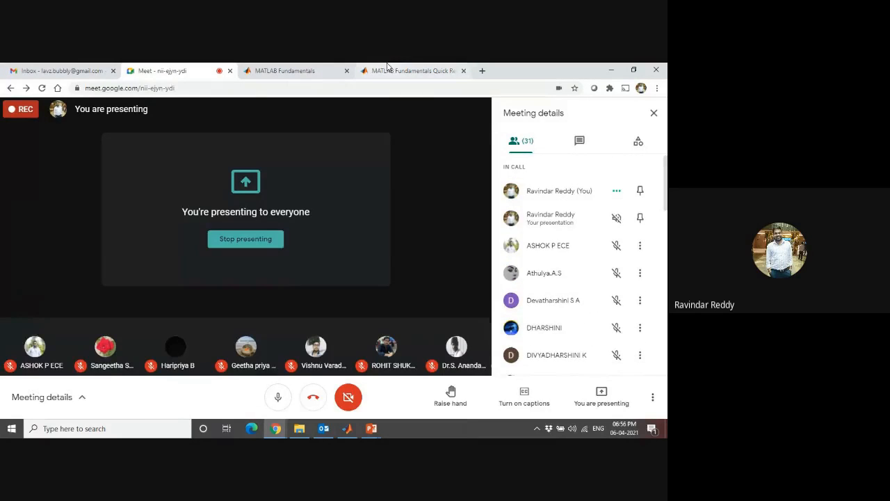
pyautogui.click(285, 70)
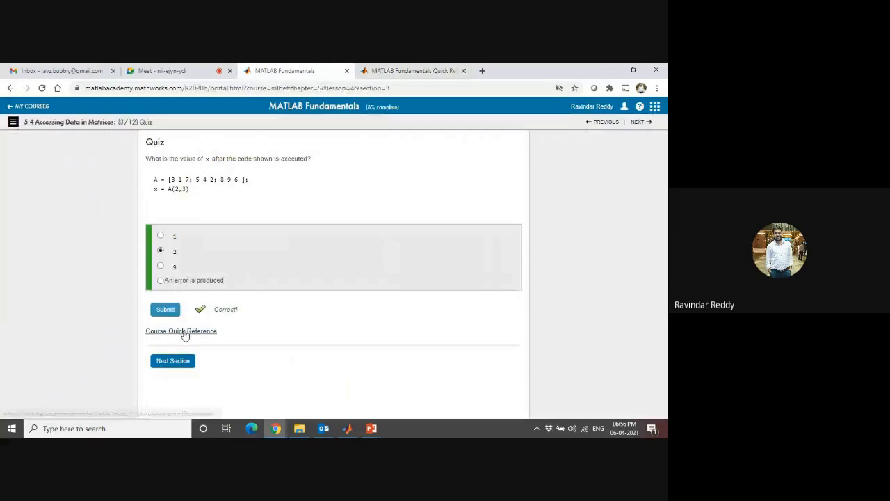
pyautogui.click(180, 330)
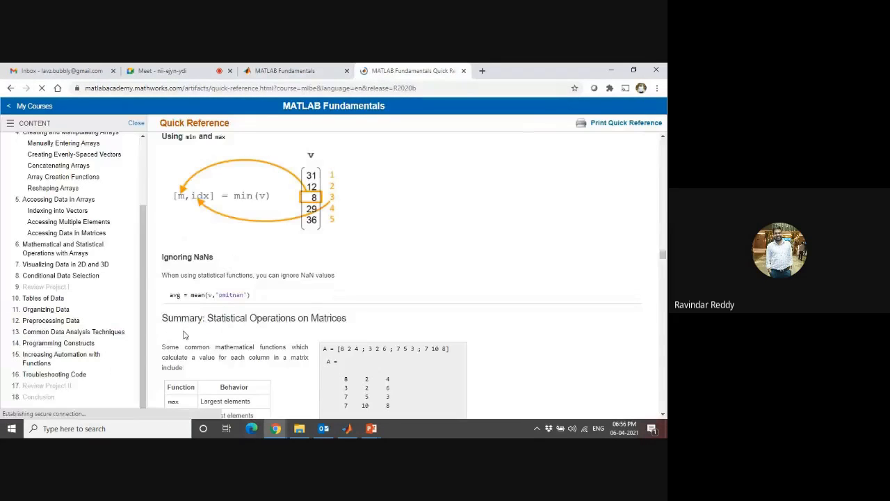